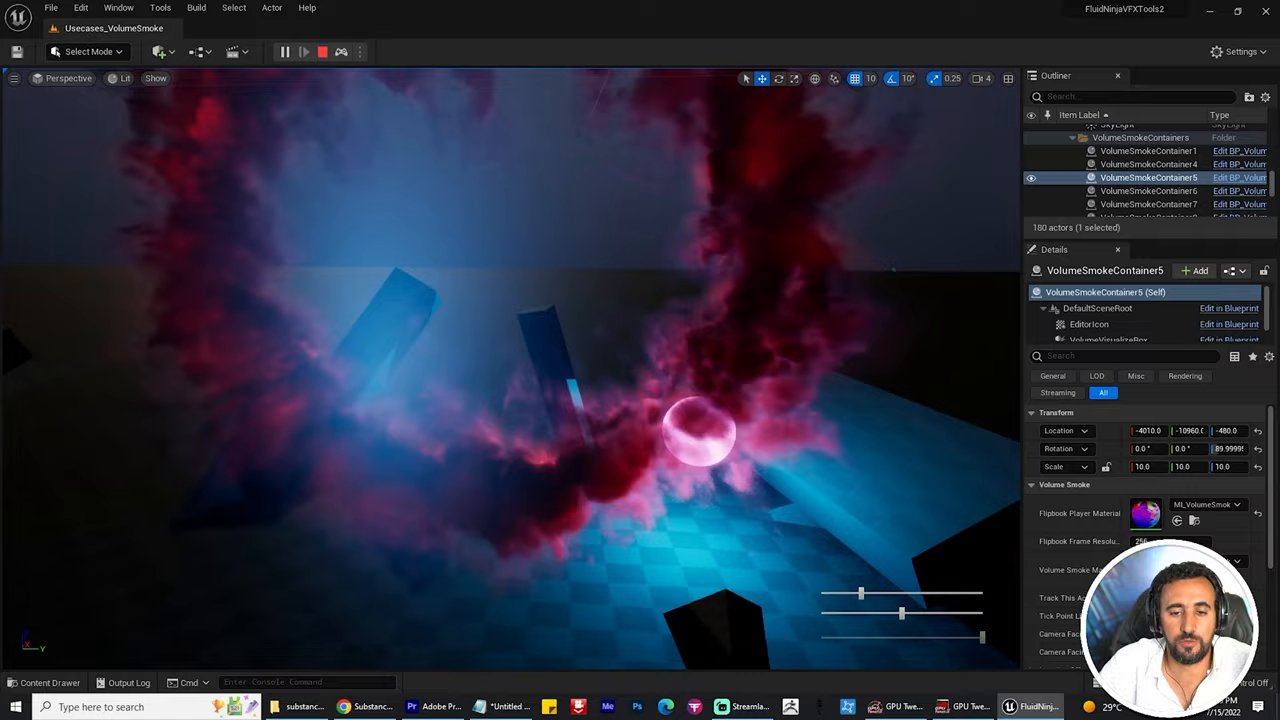
- Load the Niagara smoke use-case level from the Content Browser
double_click(768, 504)
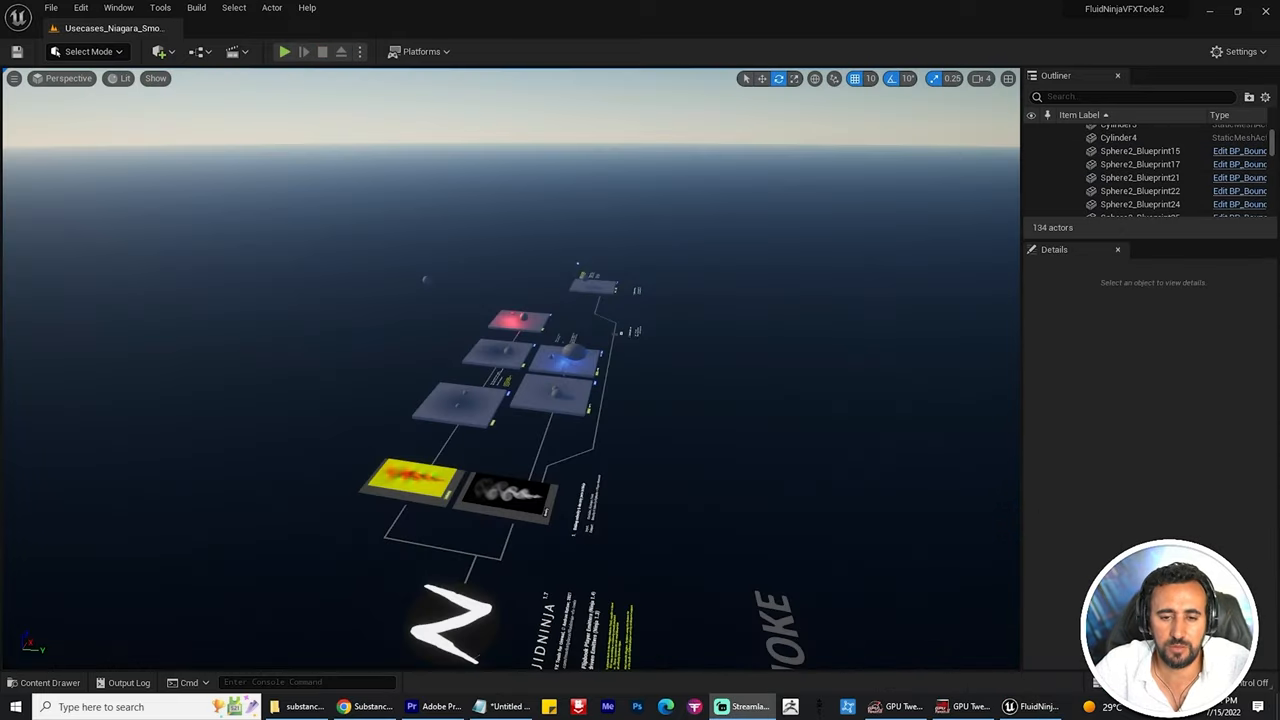
- Browse the FluidNinja and Input content folders, then return to the smoke demo pad
left_click(48, 682)
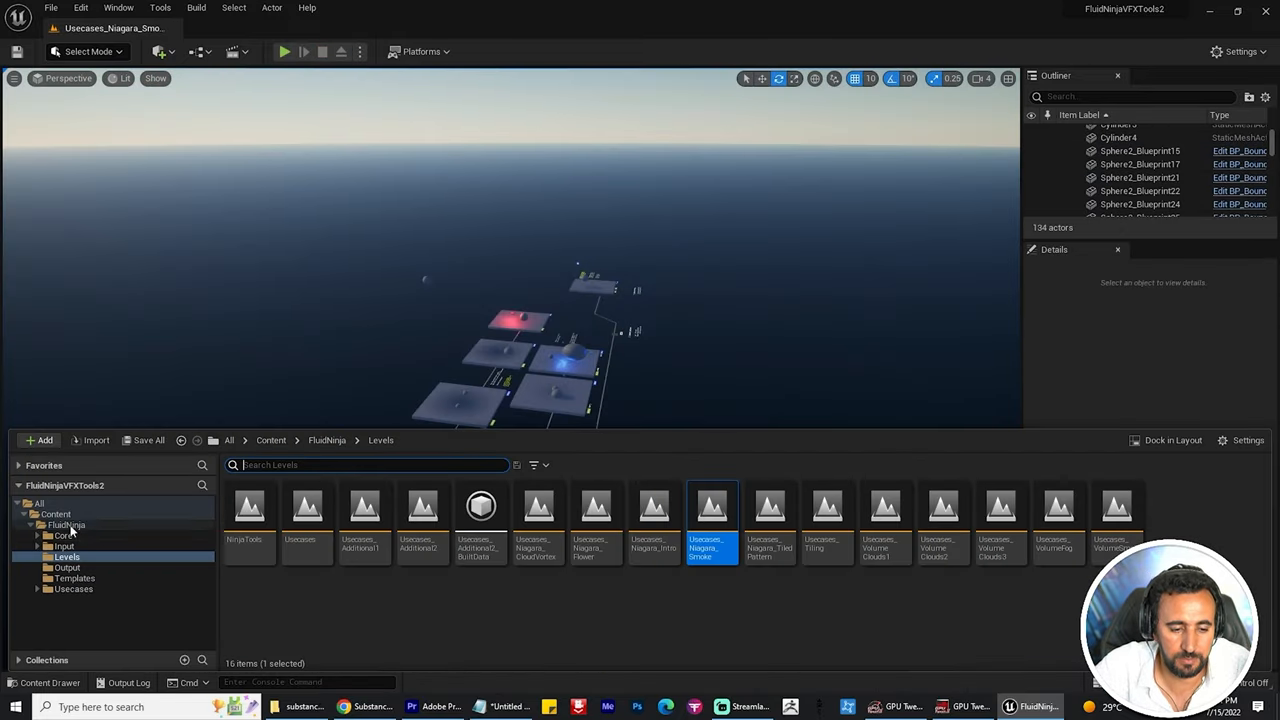
left_click(66, 524)
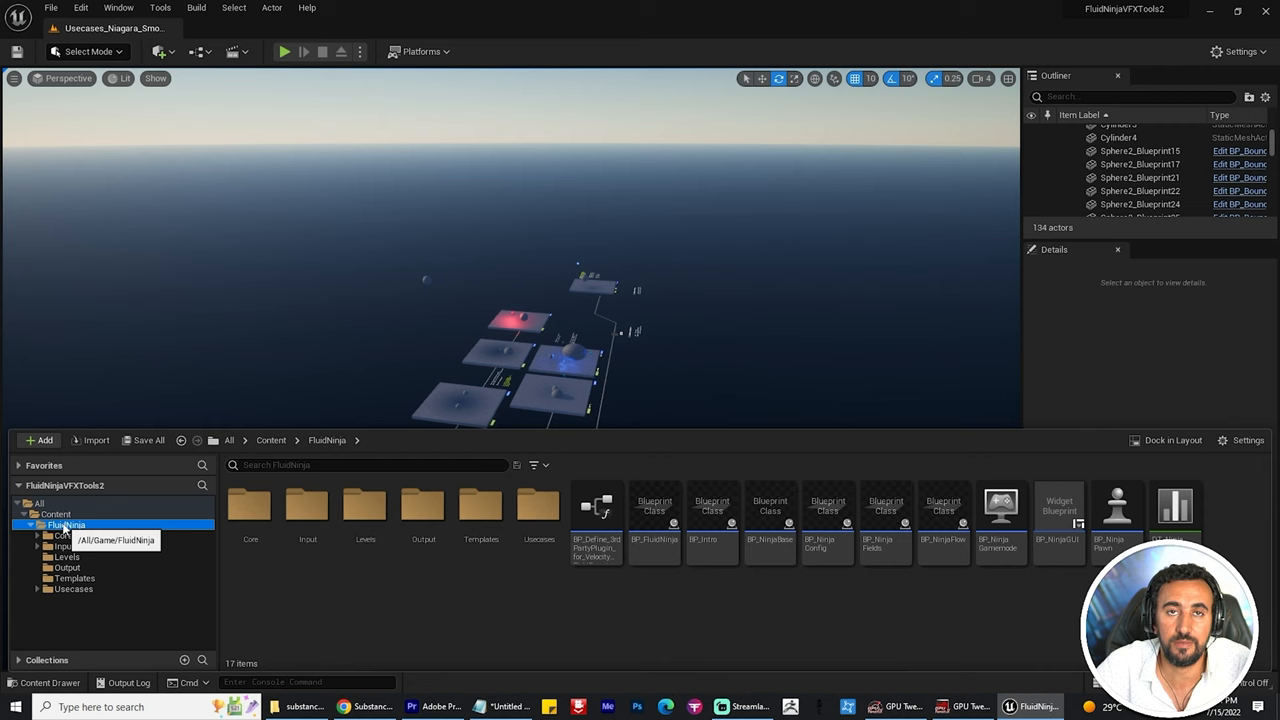
left_click(64, 546)
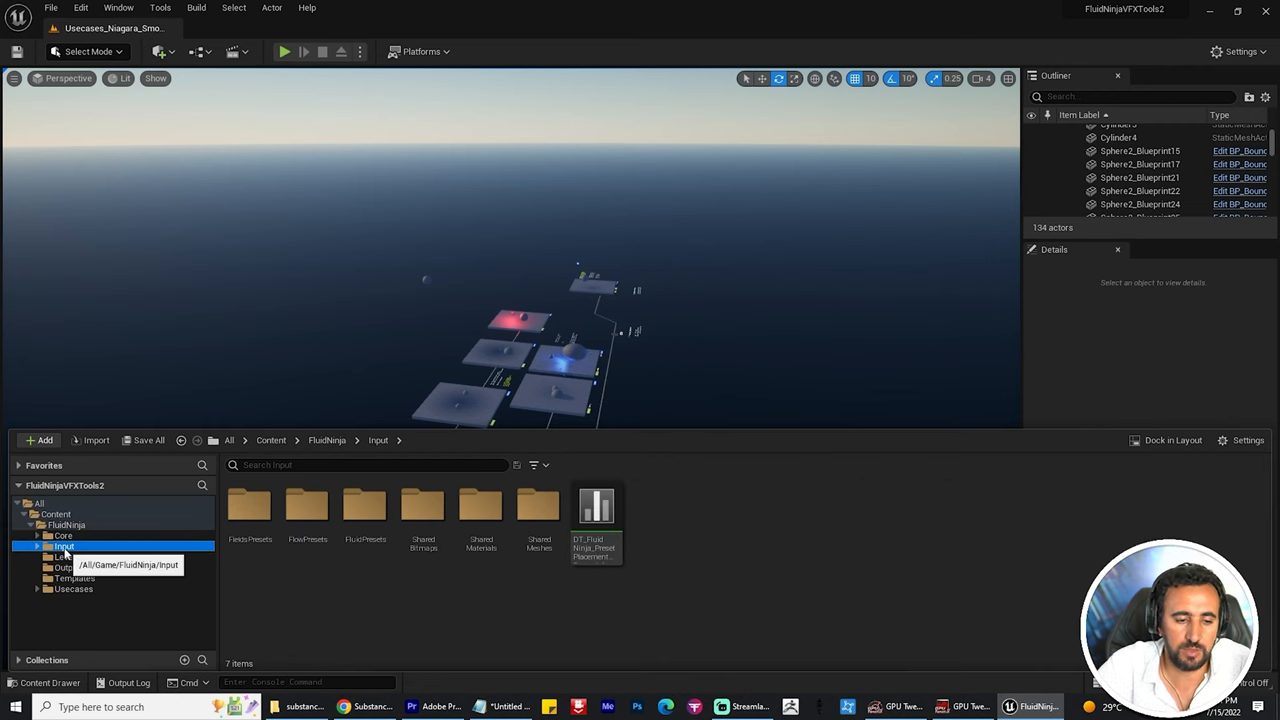
left_click(66, 556)
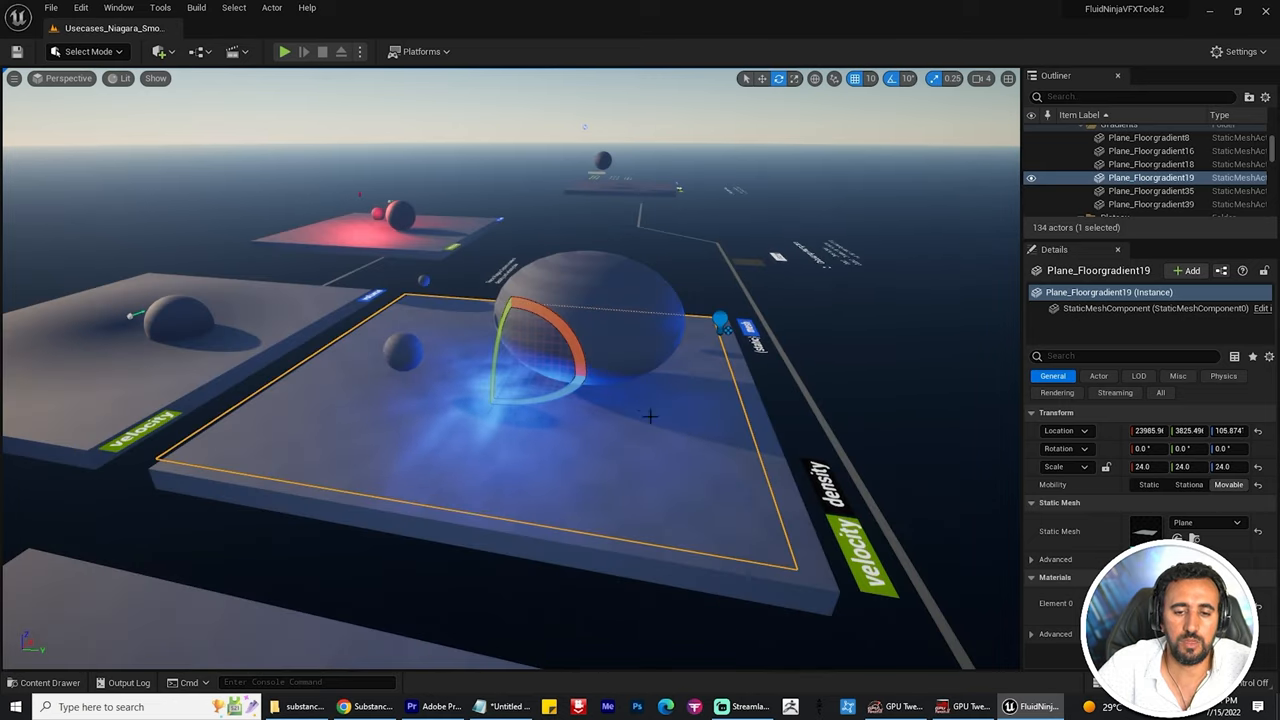
- Fly over the sample plates, then bring up the Epic Games Launcher Marketplace
left_click_drag(650, 416, 702, 450)
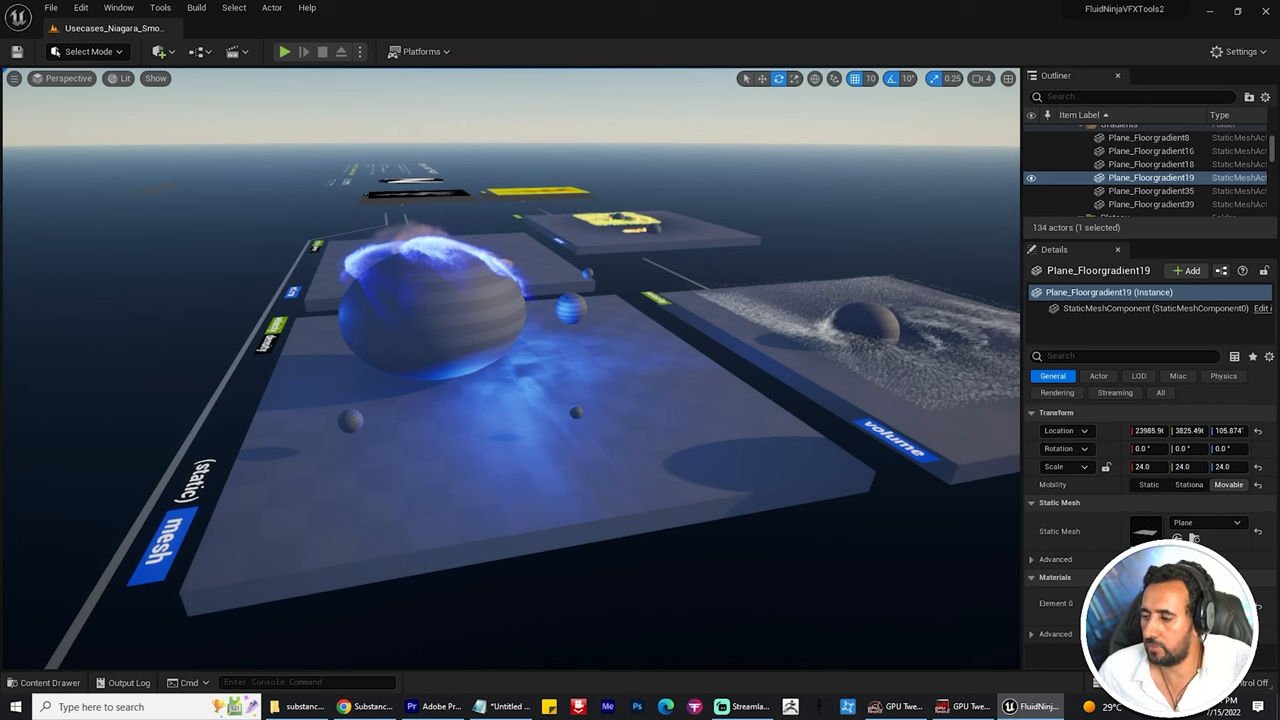
left_click(1032, 708)
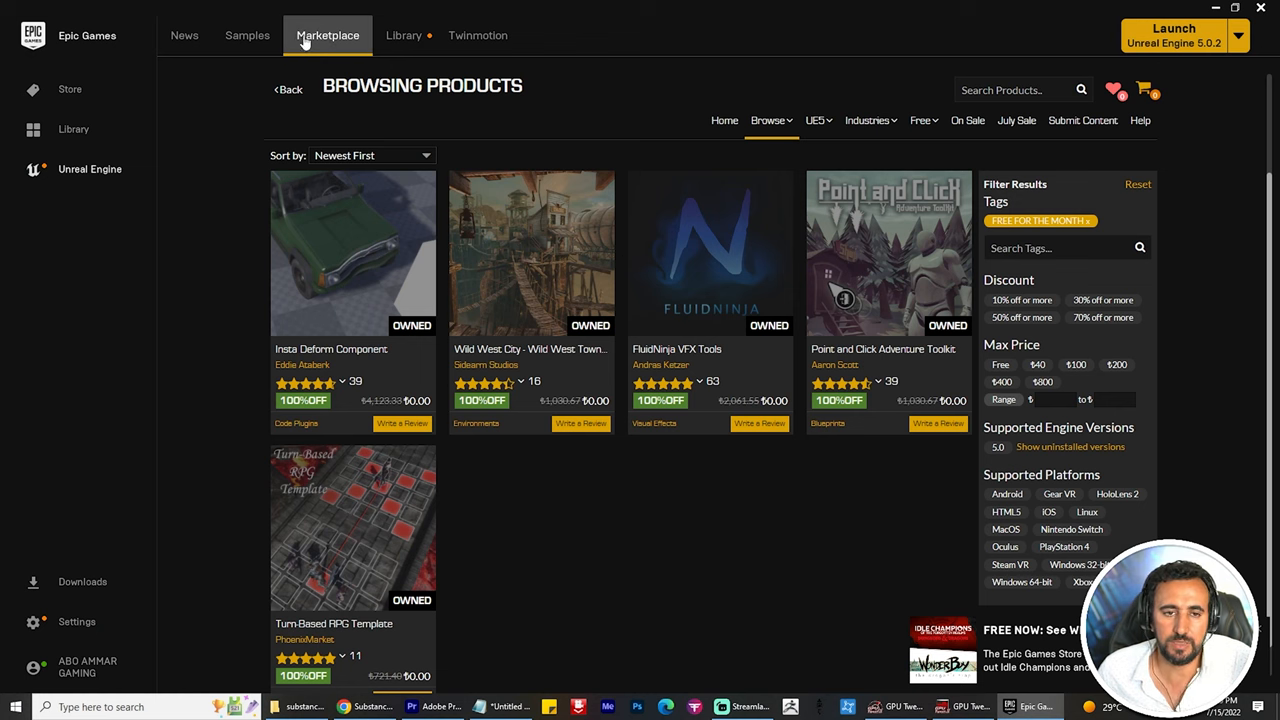
- Filter the Marketplace to free products and find the FluidNinja VFX Tools listing
left_click(920, 120)
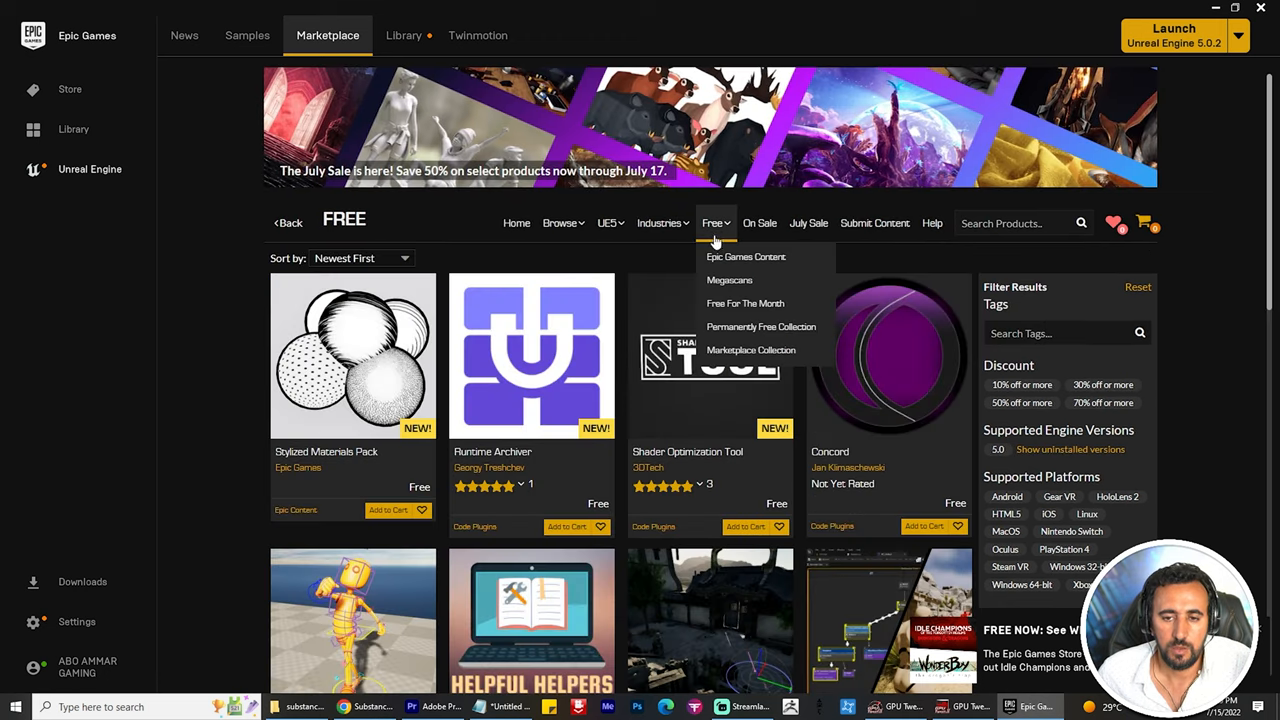
mouse_move(744, 304)
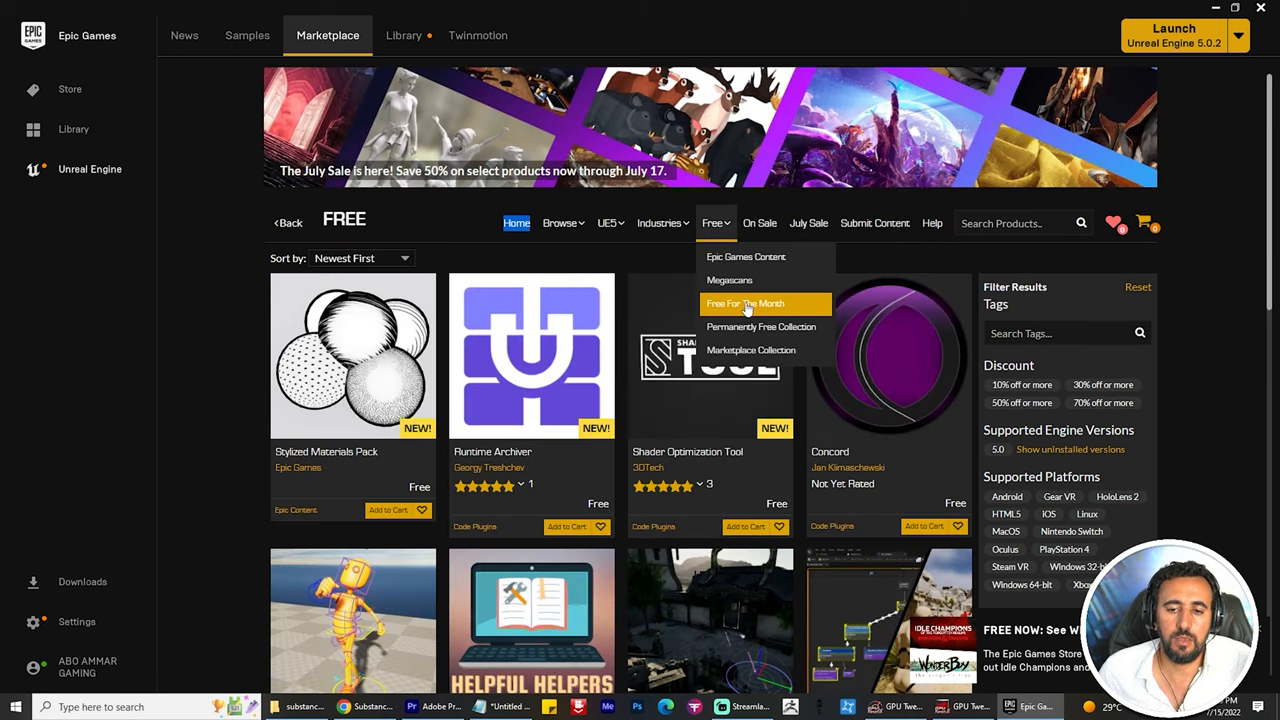
left_click(744, 304)
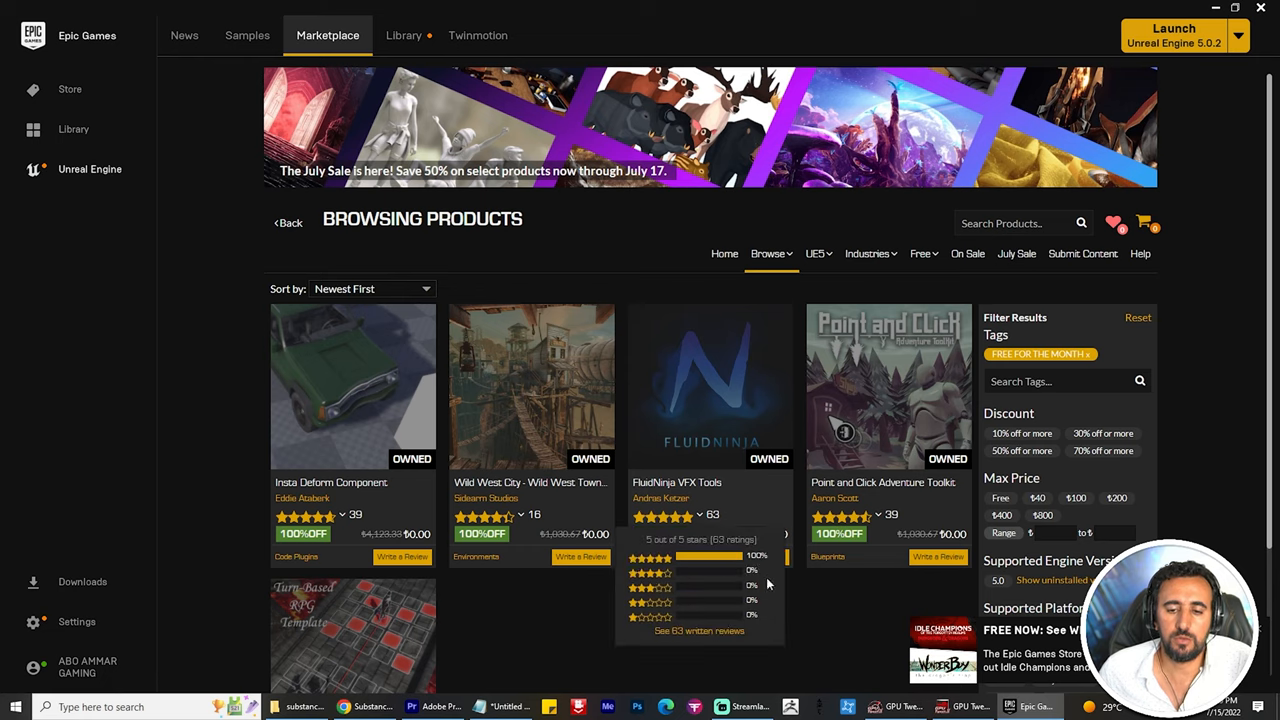
scroll("down", 3)
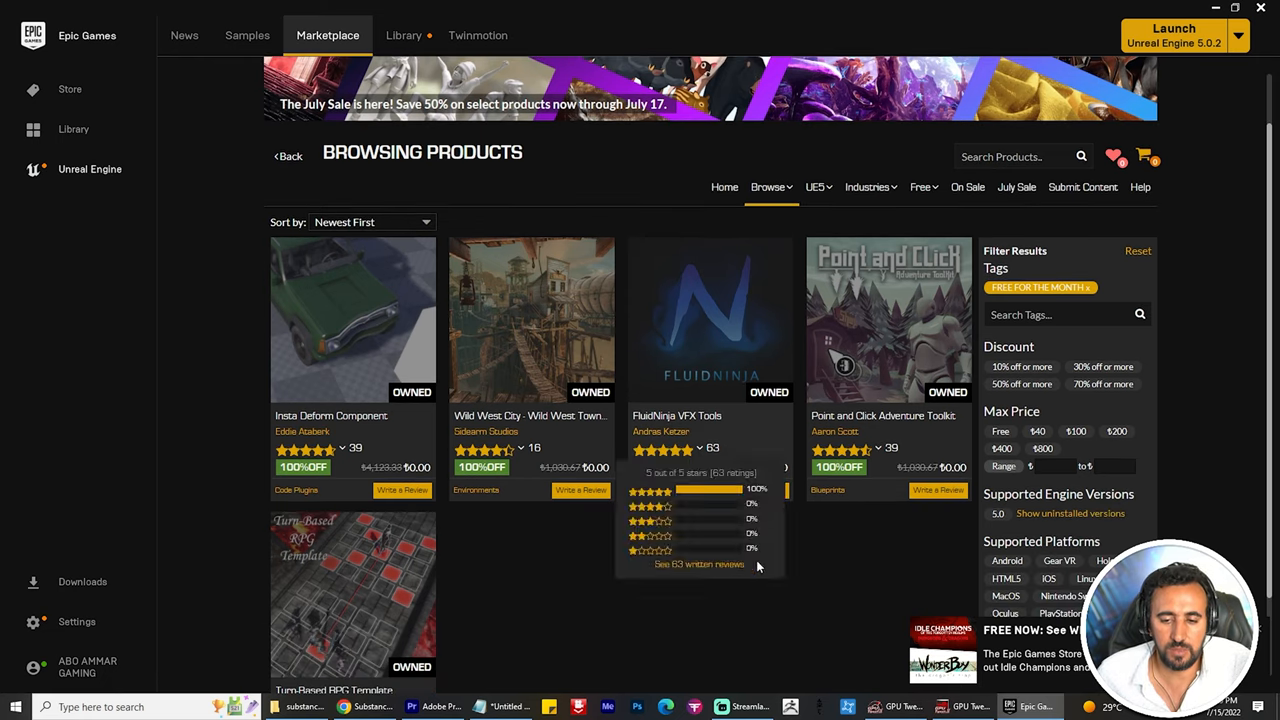
mouse_move(810, 492)
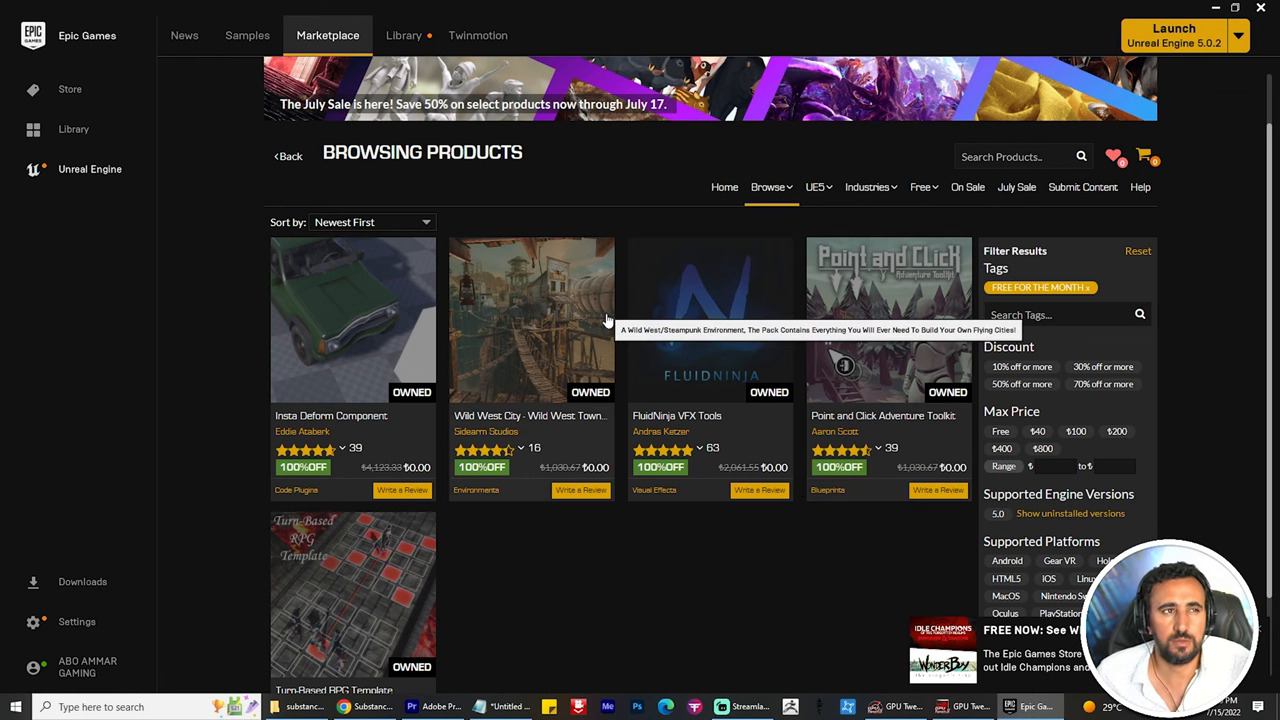
mouse_move(1048, 680)
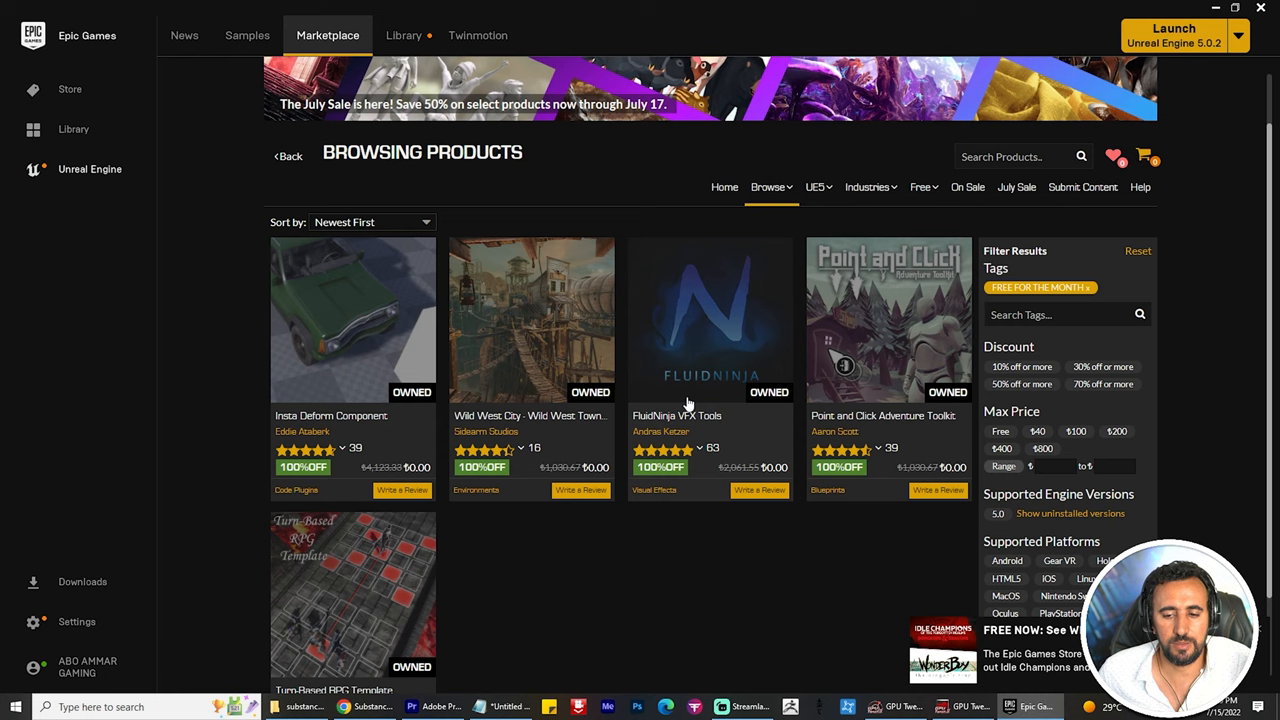
mouse_move(826, 568)
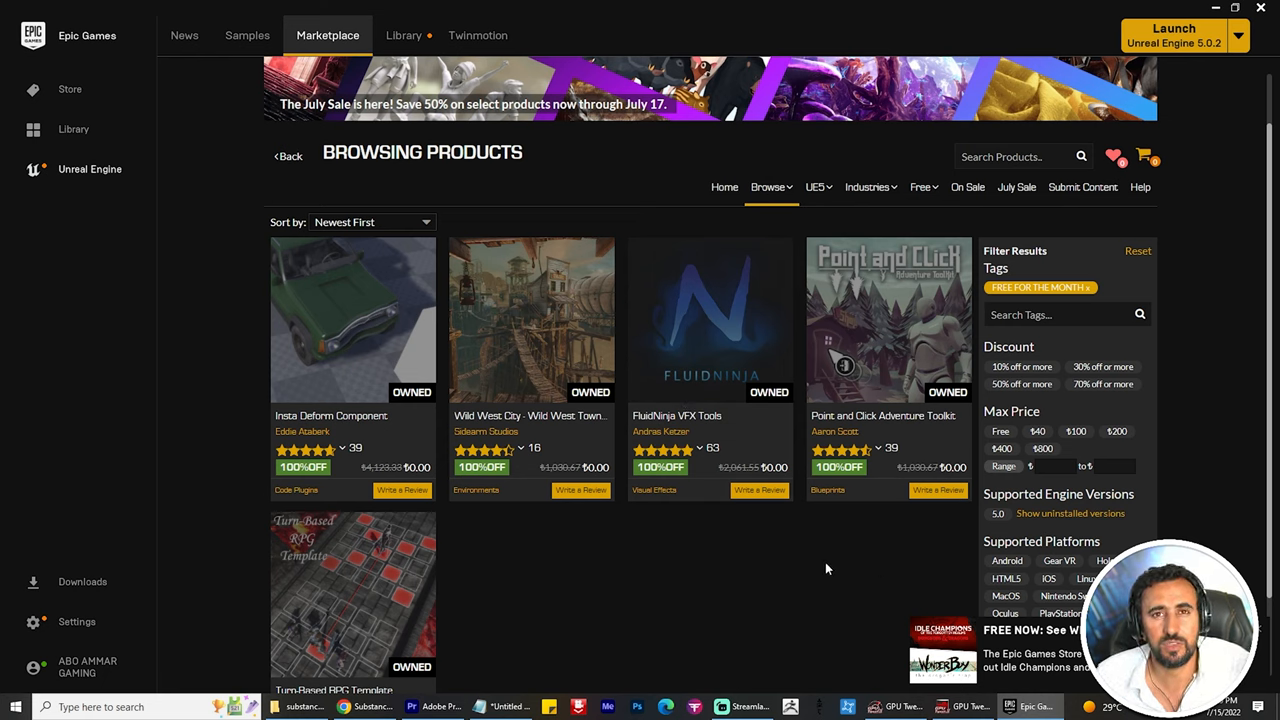
mouse_move(830, 572)
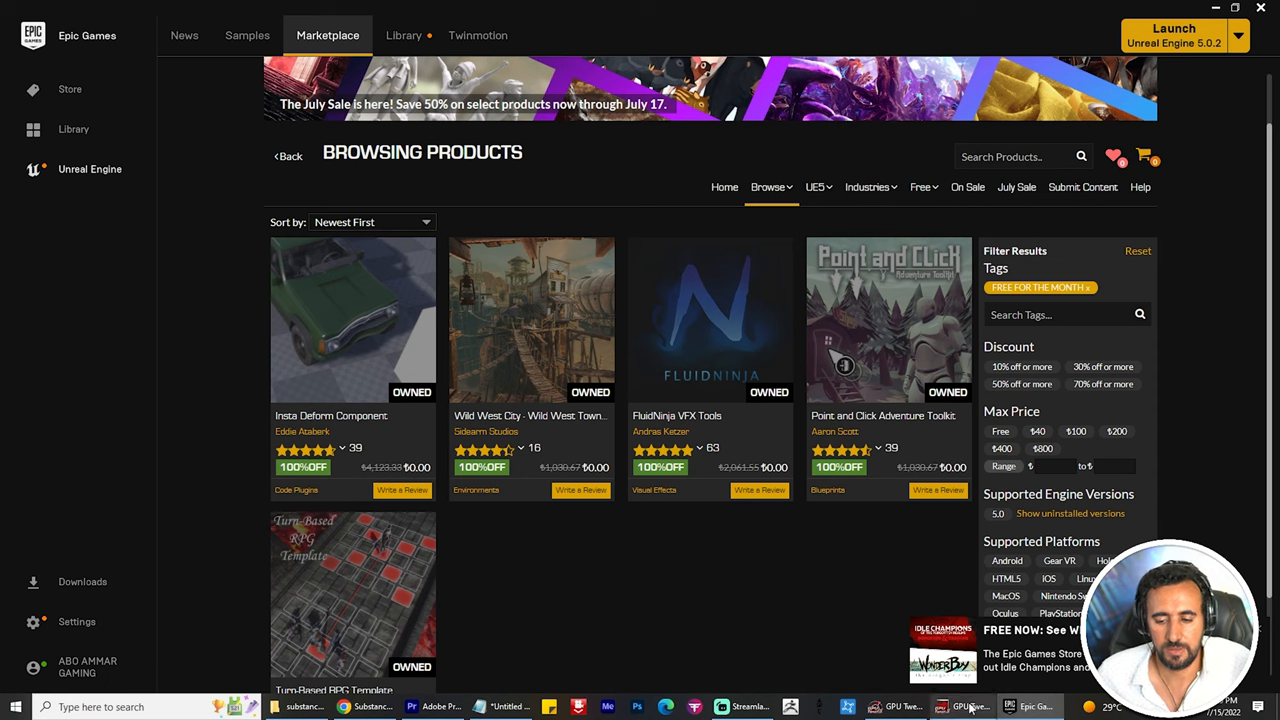
mouse_move(718, 404)
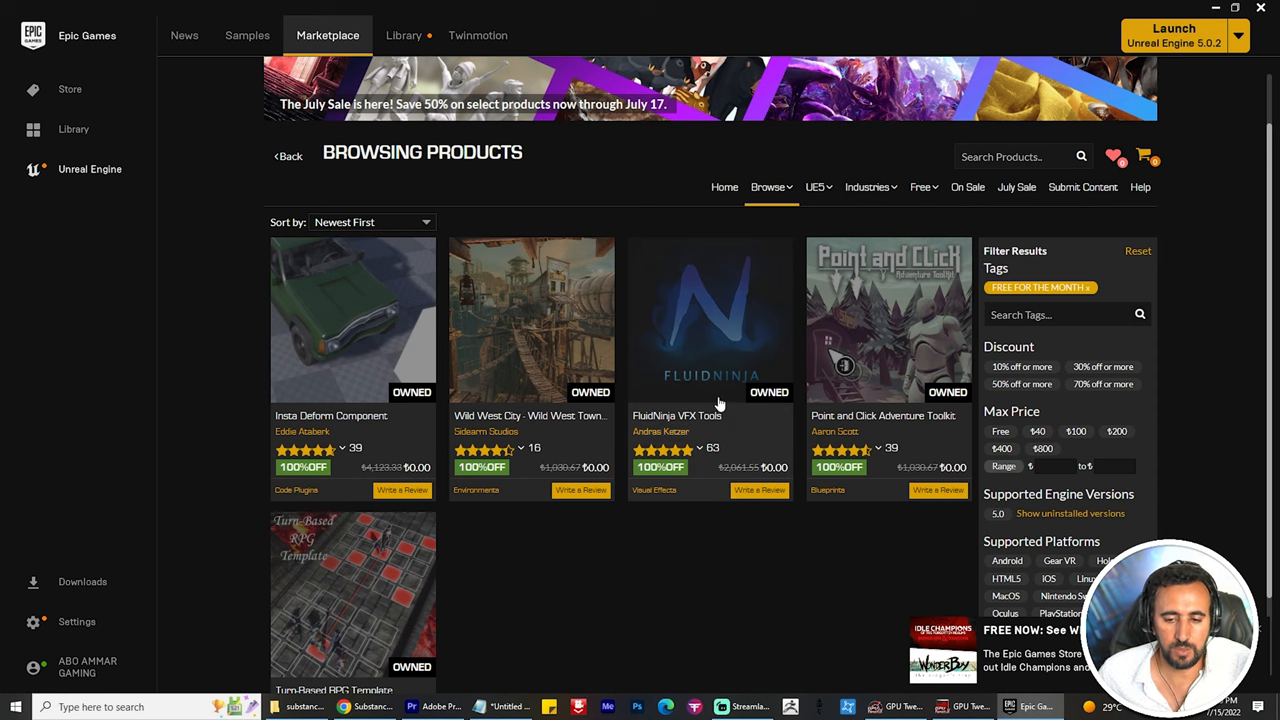
- Launch the FluidNinja VFX Tools project with its Niagara bouncing-spheres level
left_click(1030, 708)
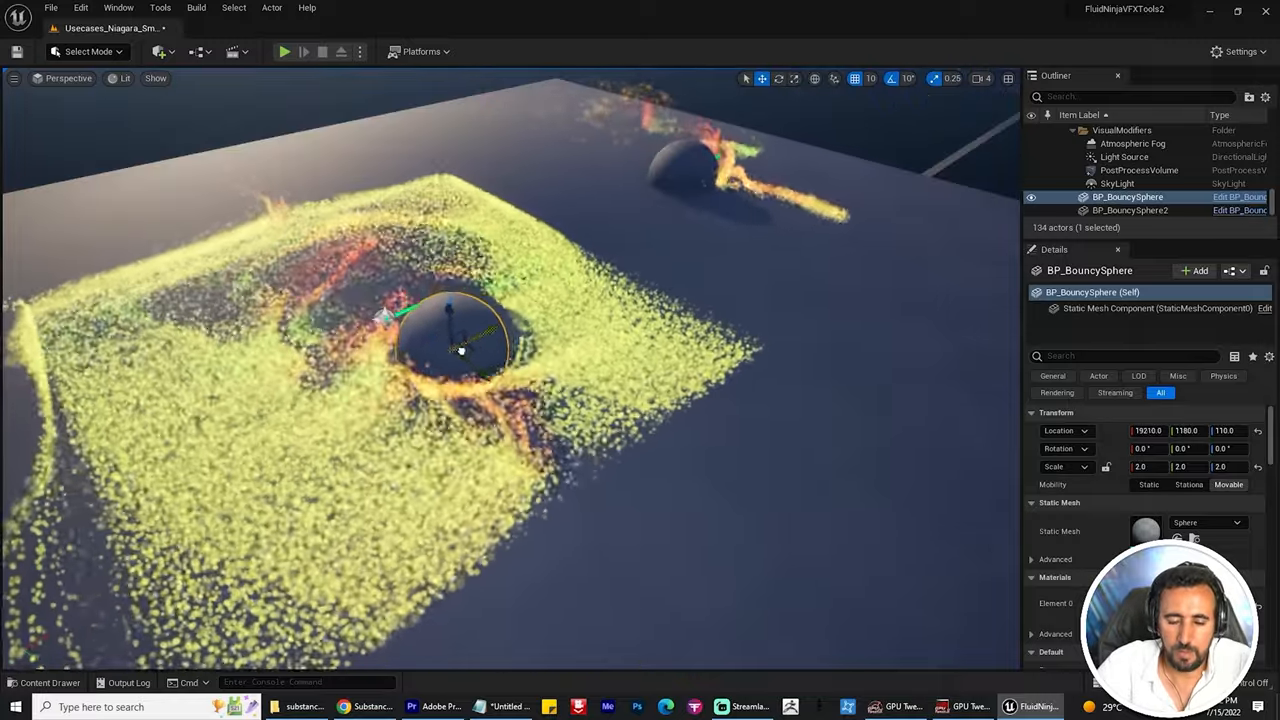
- Load the Usecases_VolumeSmoke level with its glowing smoke volumes
left_click_drag(460, 350, 340, 390)
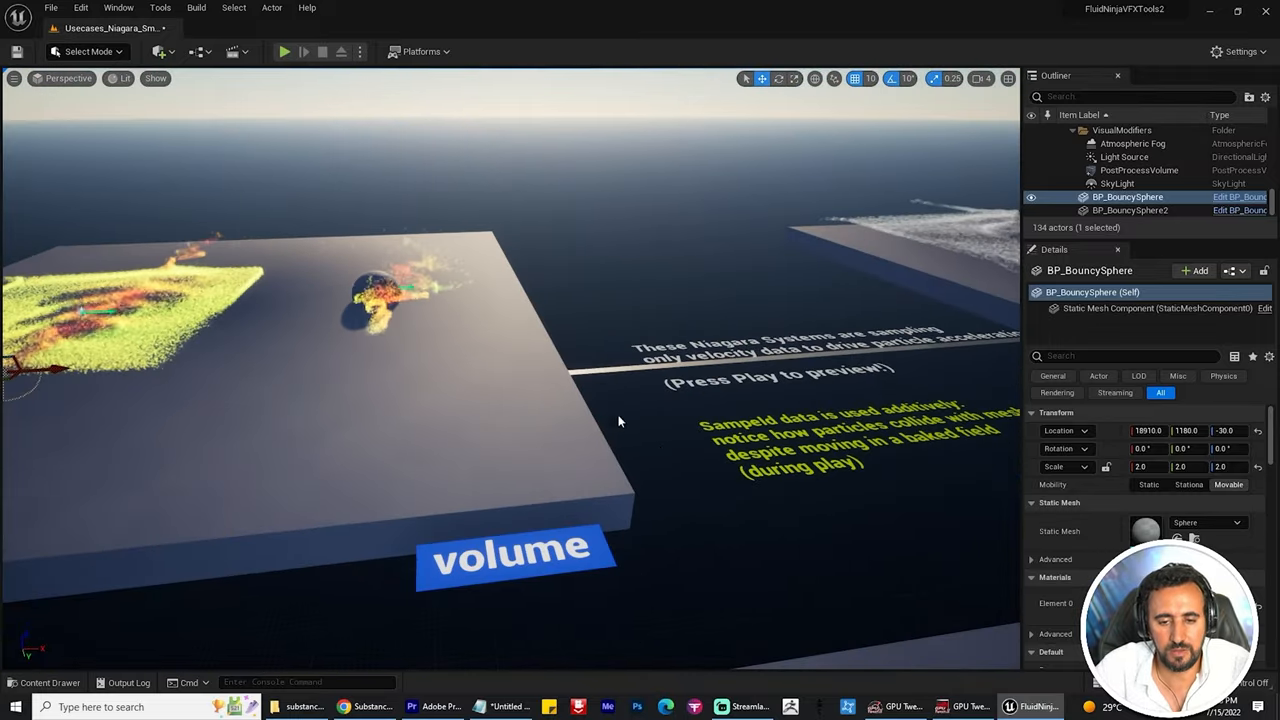
double_click(1116, 504)
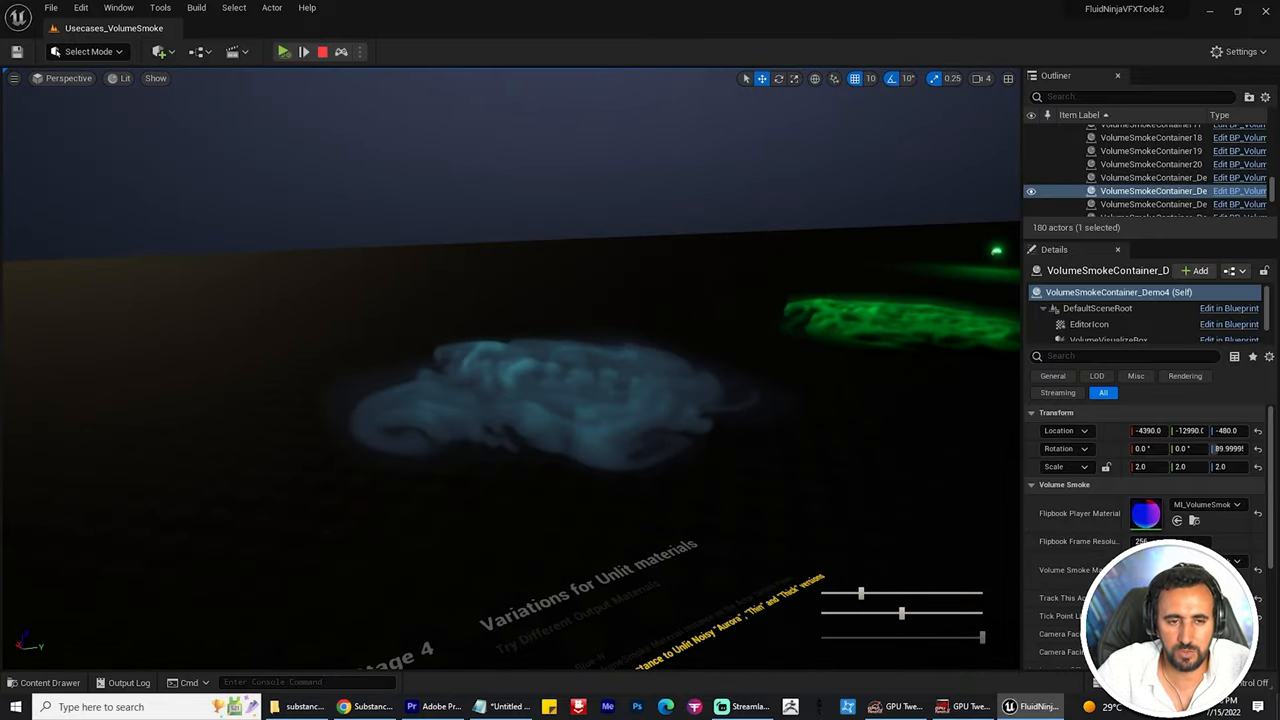
left_click(284, 52)
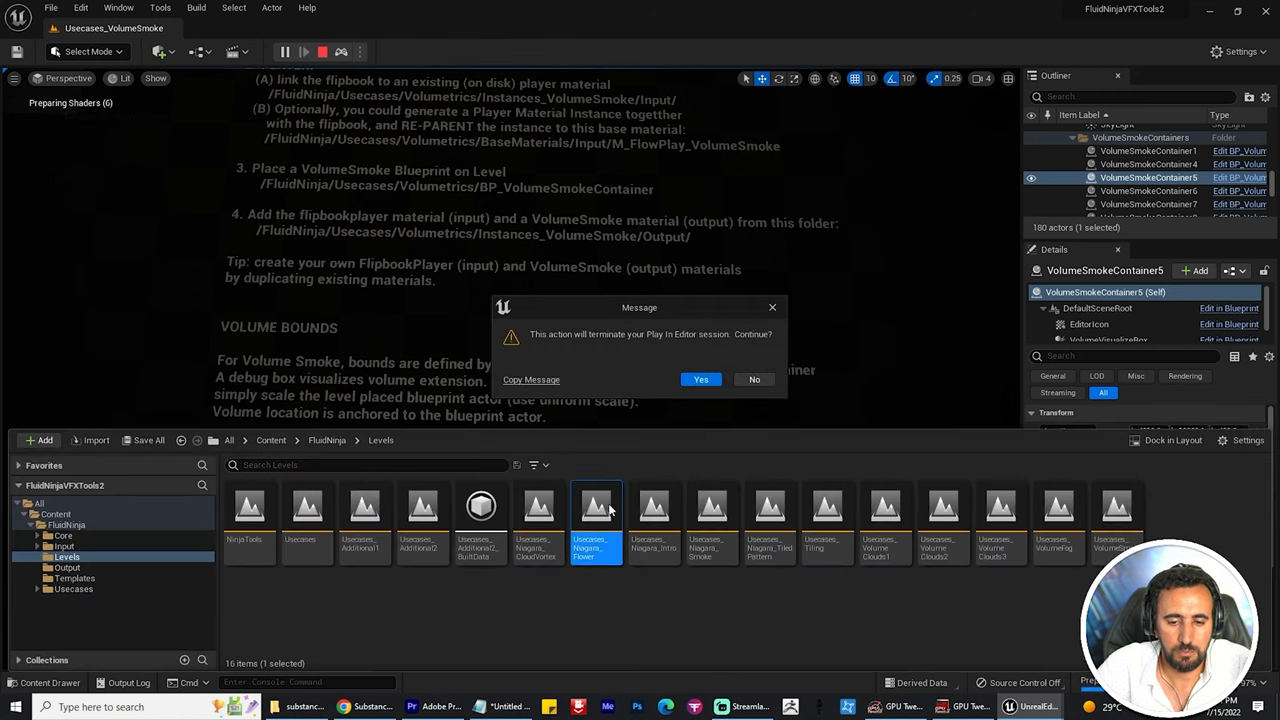
- End the play session and drag the sphere through the Niagara intro particle fluid
left_click(700, 380)
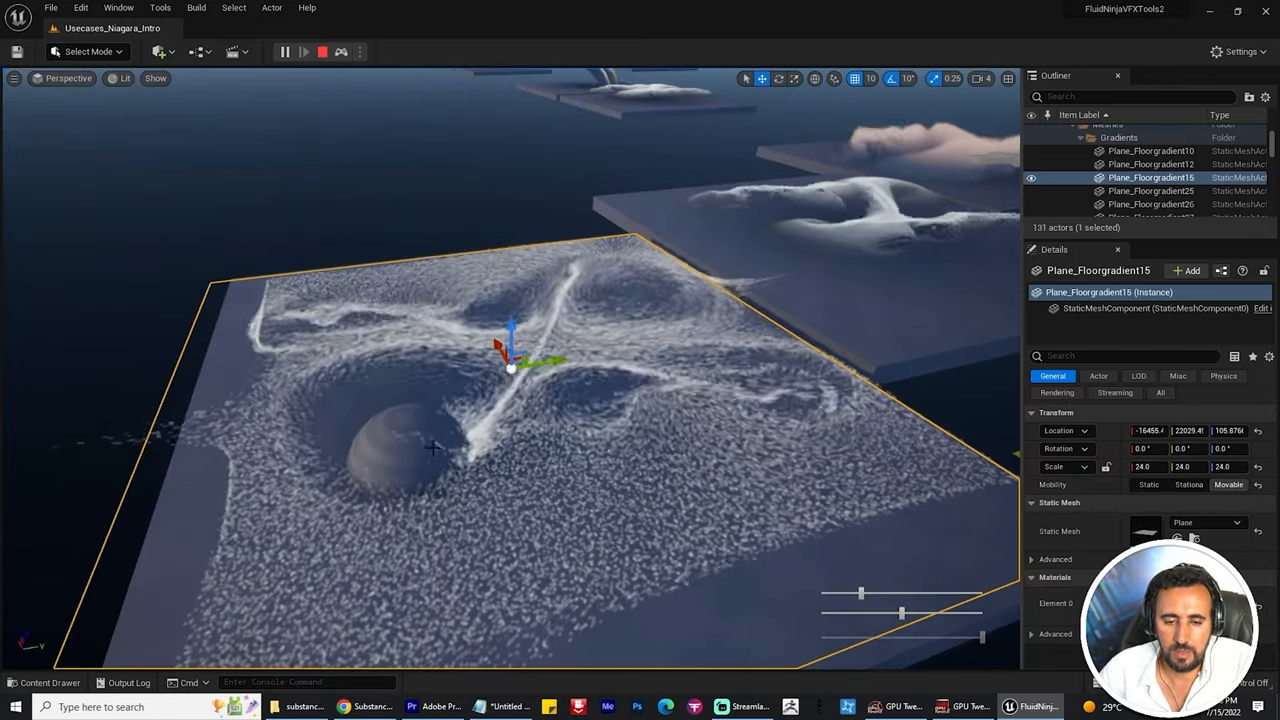
left_click(1150, 176)
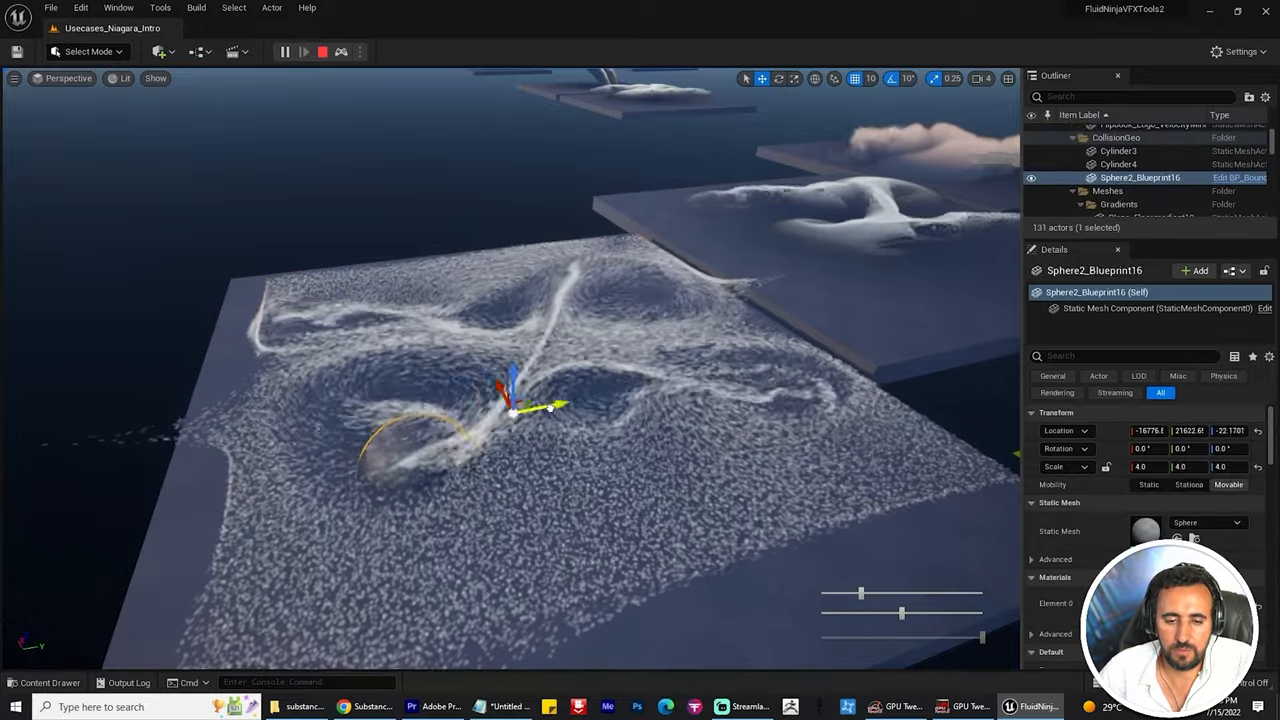
left_click_drag(516, 410, 664, 376)
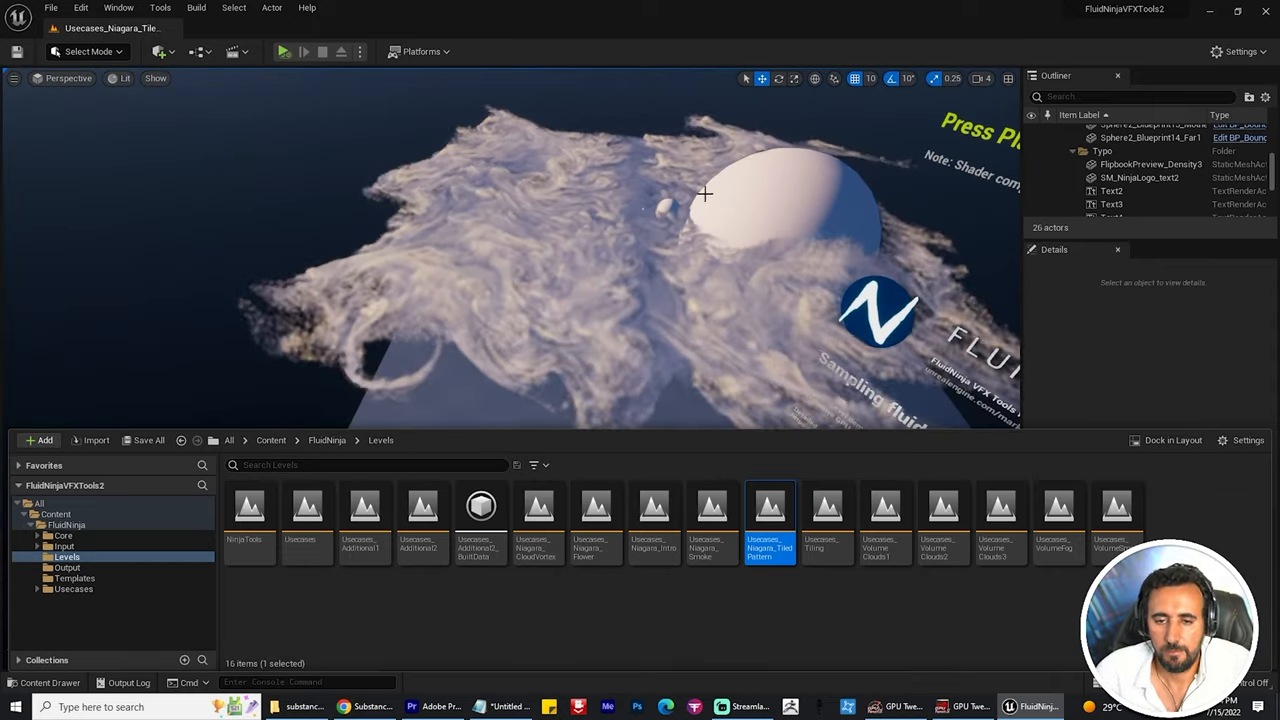
- Play the Niagara tiles level to preview its fluid-driven particles
left_click(420, 216)
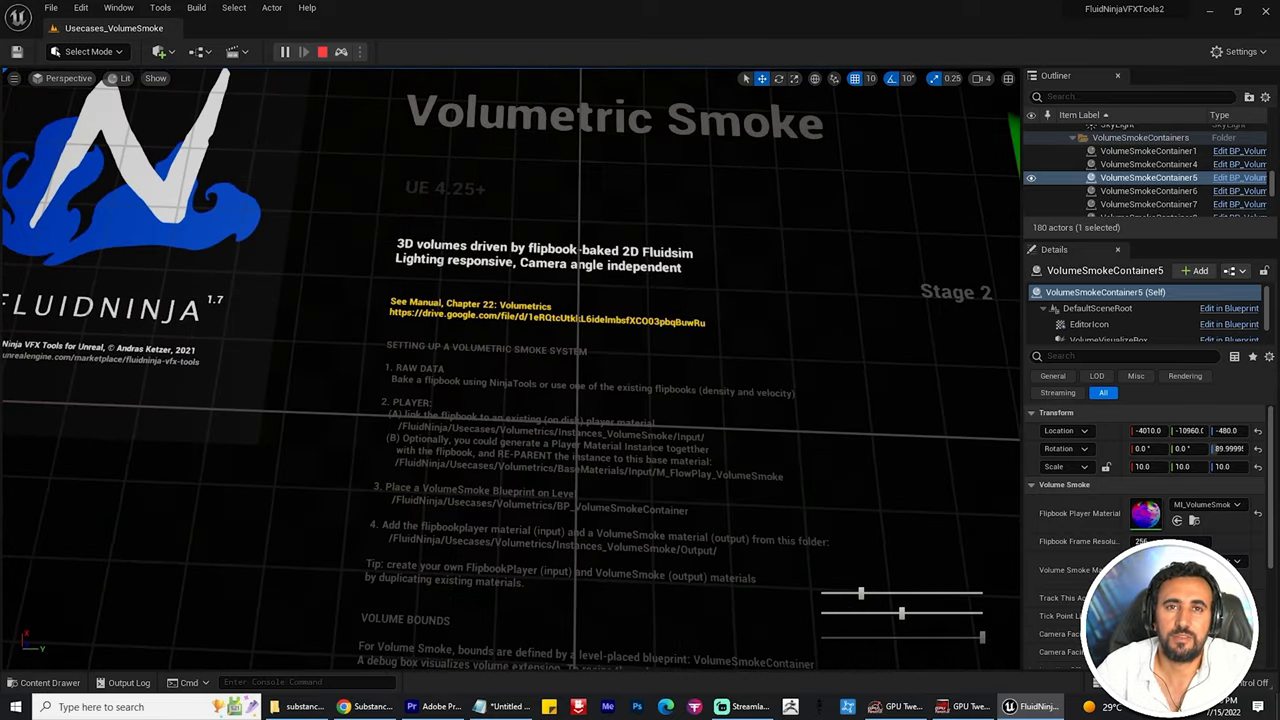
- Load the Usecases_Niagara level, confirming the end of the VolumeSmoke play session
scroll("down", 3)
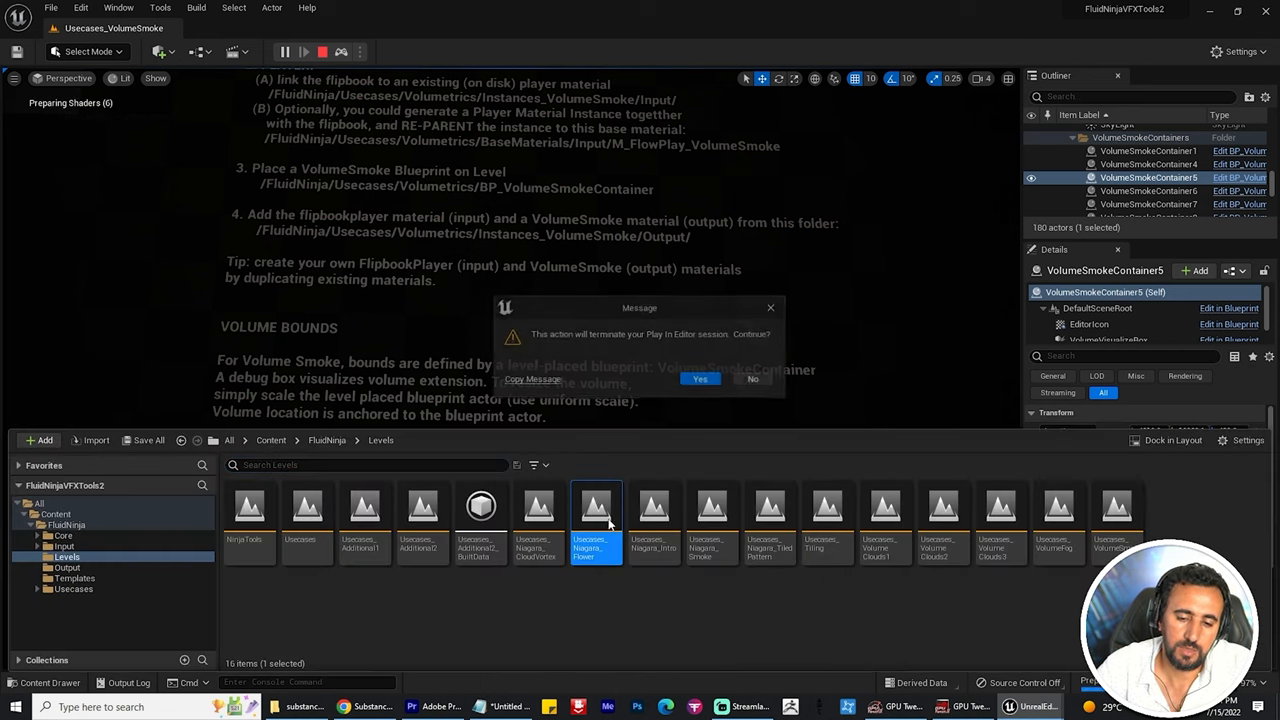
left_click(700, 380)
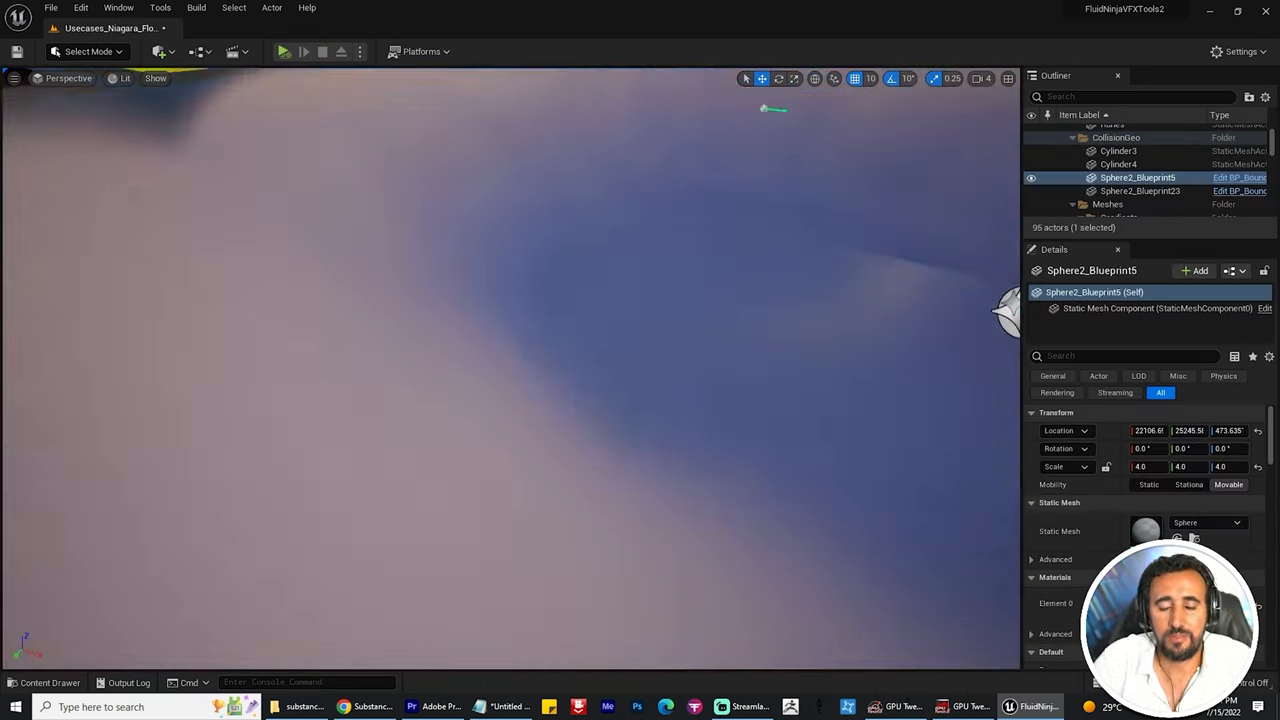